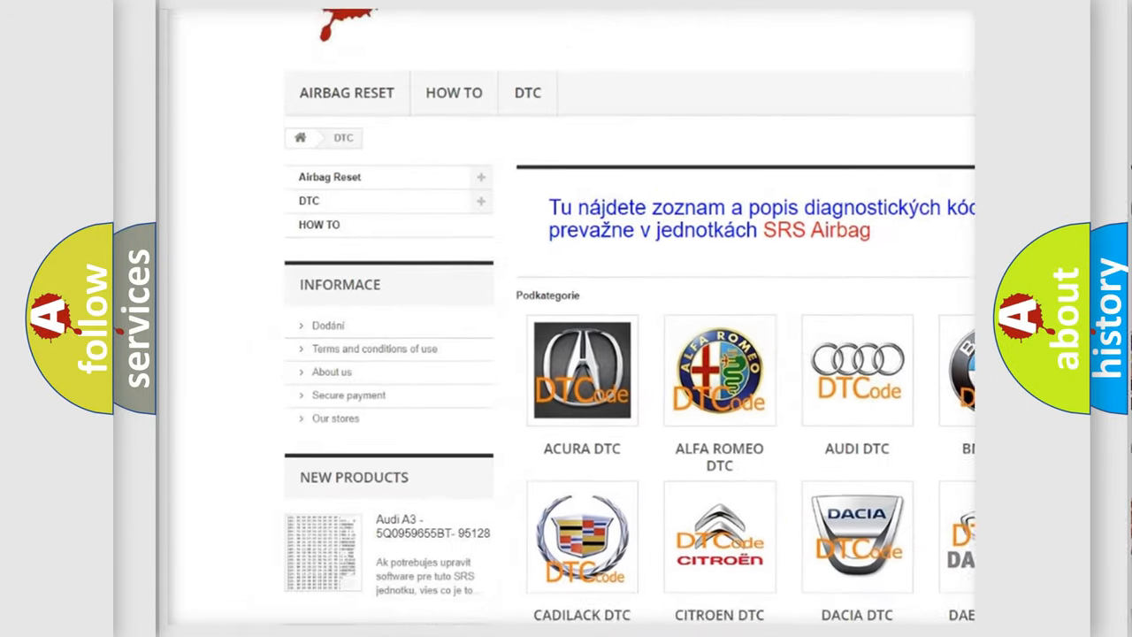
{"action": "scroll", "scroll_direction": "down", "scroll_amount": 3}
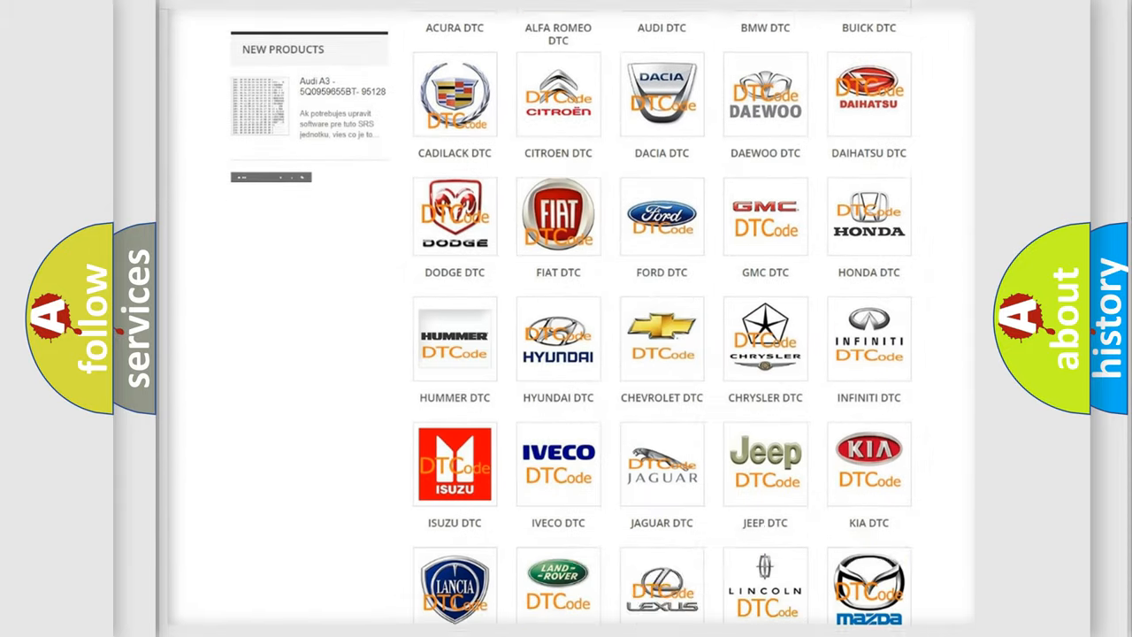
{"action": "scroll", "scroll_direction": "down", "scroll_amount": 3}
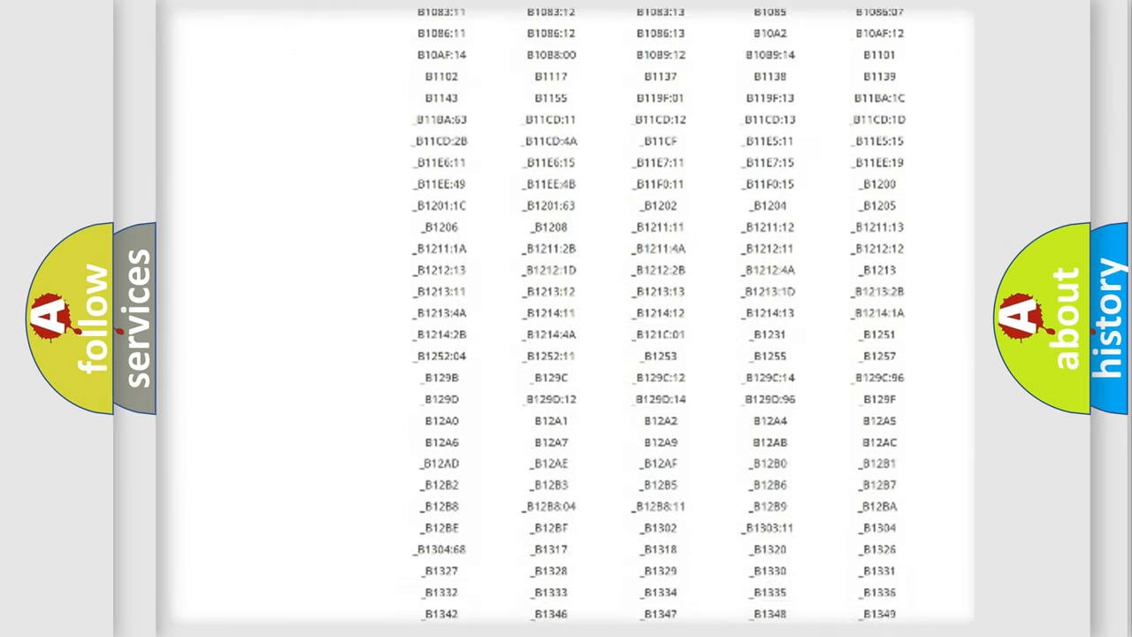
{"action": "scroll", "scroll_direction": "down", "scroll_amount": 3}
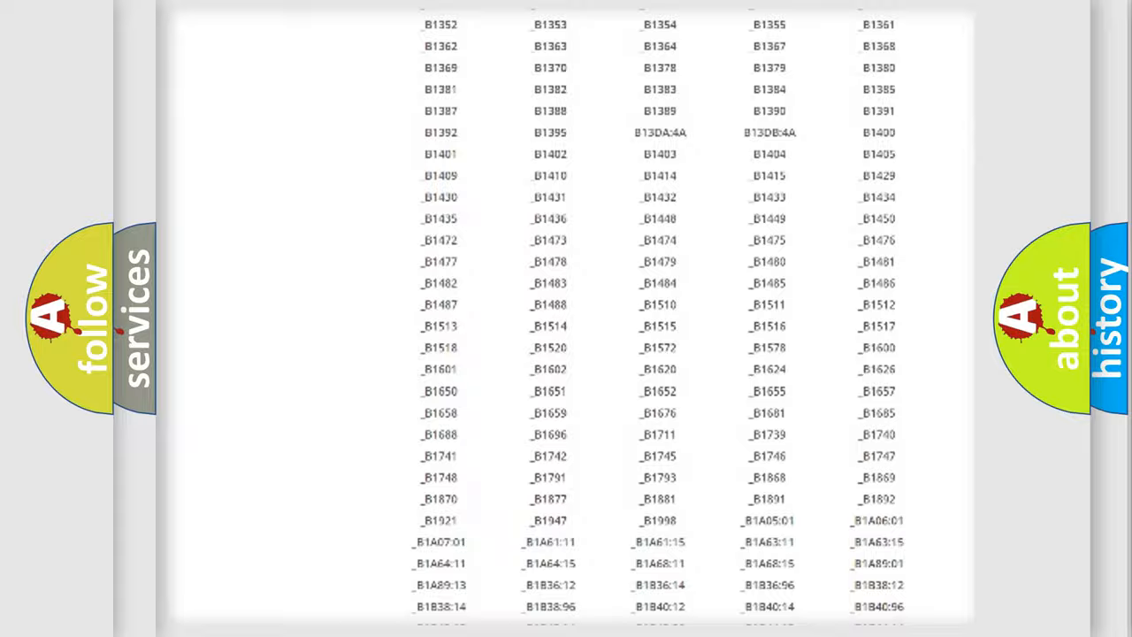
{"action": "scroll", "scroll_direction": "up", "scroll_amount": 3}
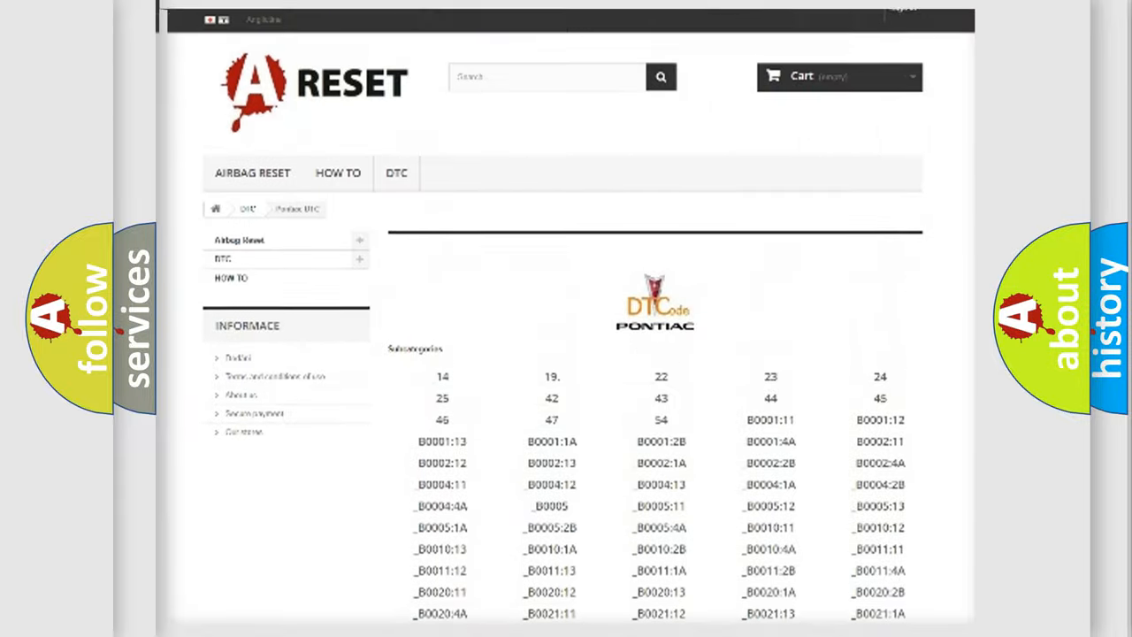